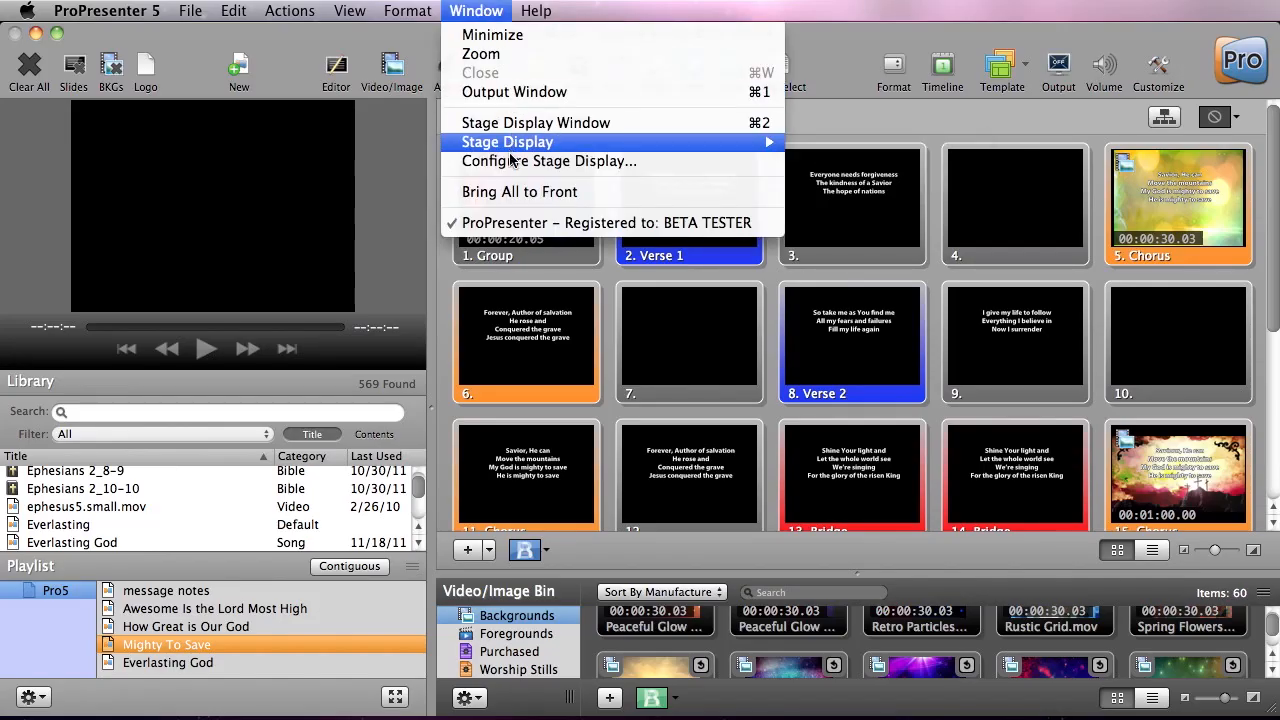
Step: Bring up the Stage Display Options listing the Default and Chord Chart / Text only layouts
click(548, 160)
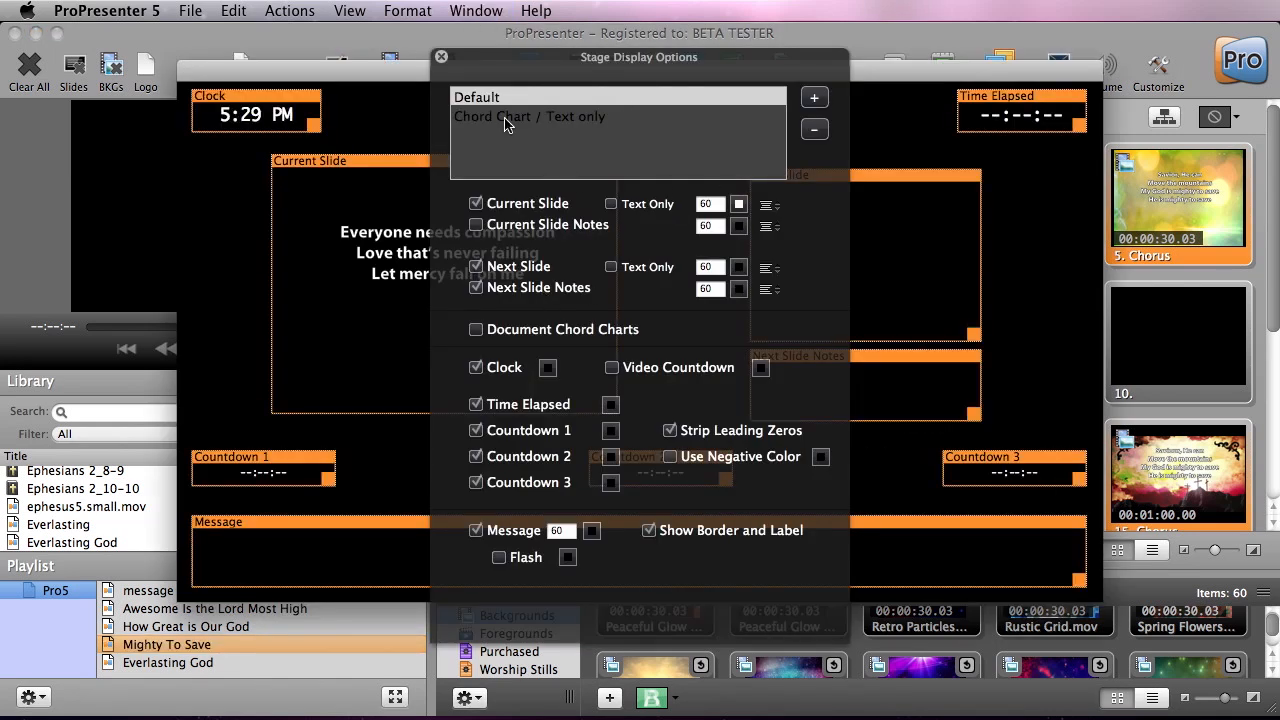
Step: Make Chord Chart / Text only show text-only slide, video countdown and document chord charts, then dismiss the options
click(524, 116)
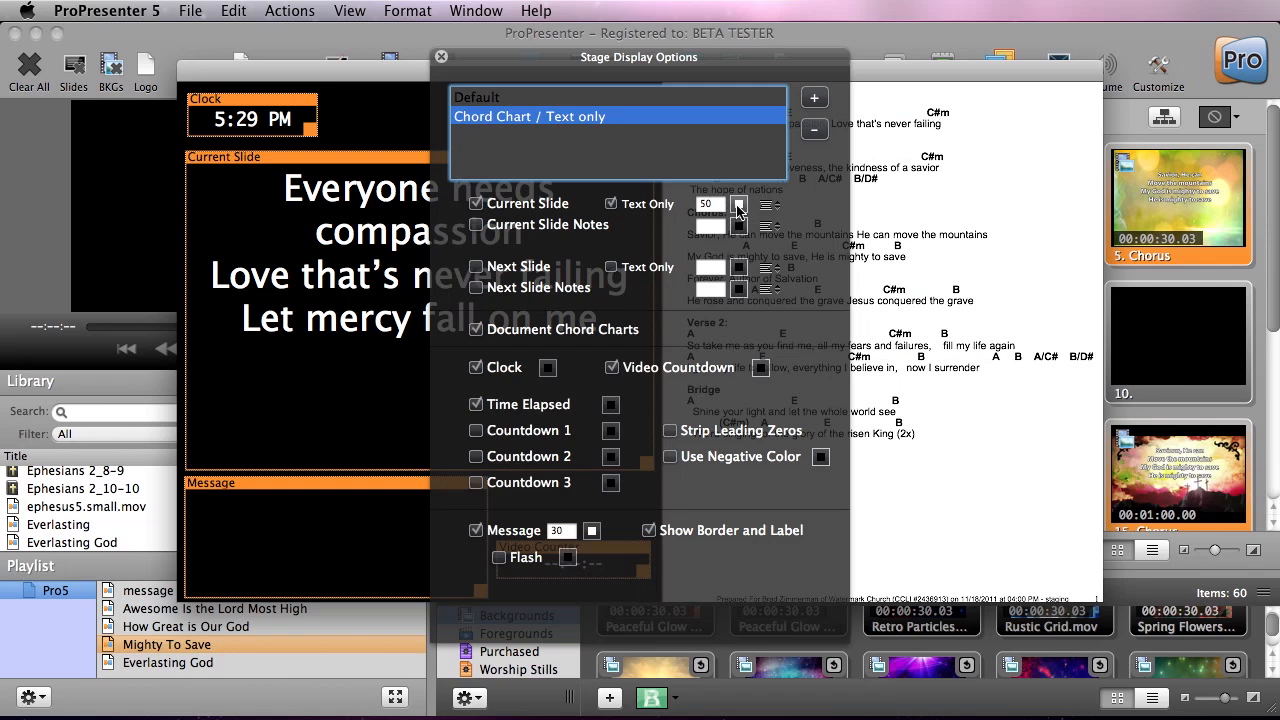
mouse_move(724, 222)
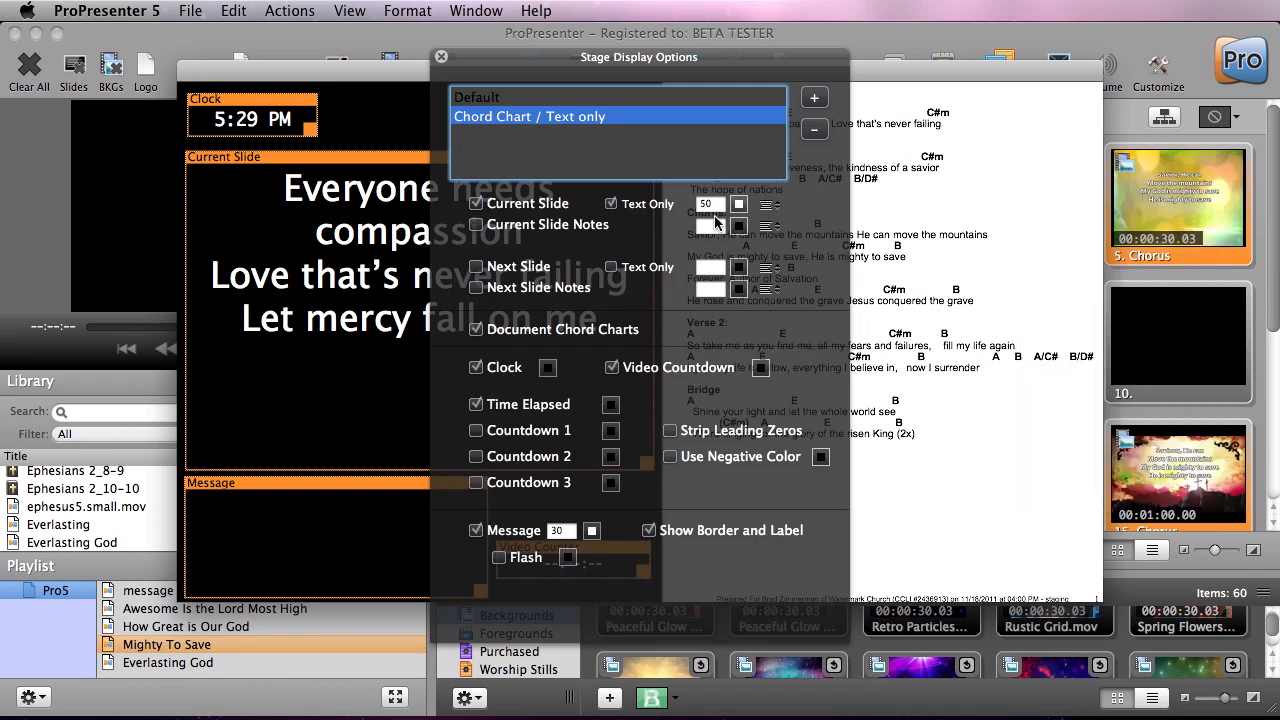
click(768, 204)
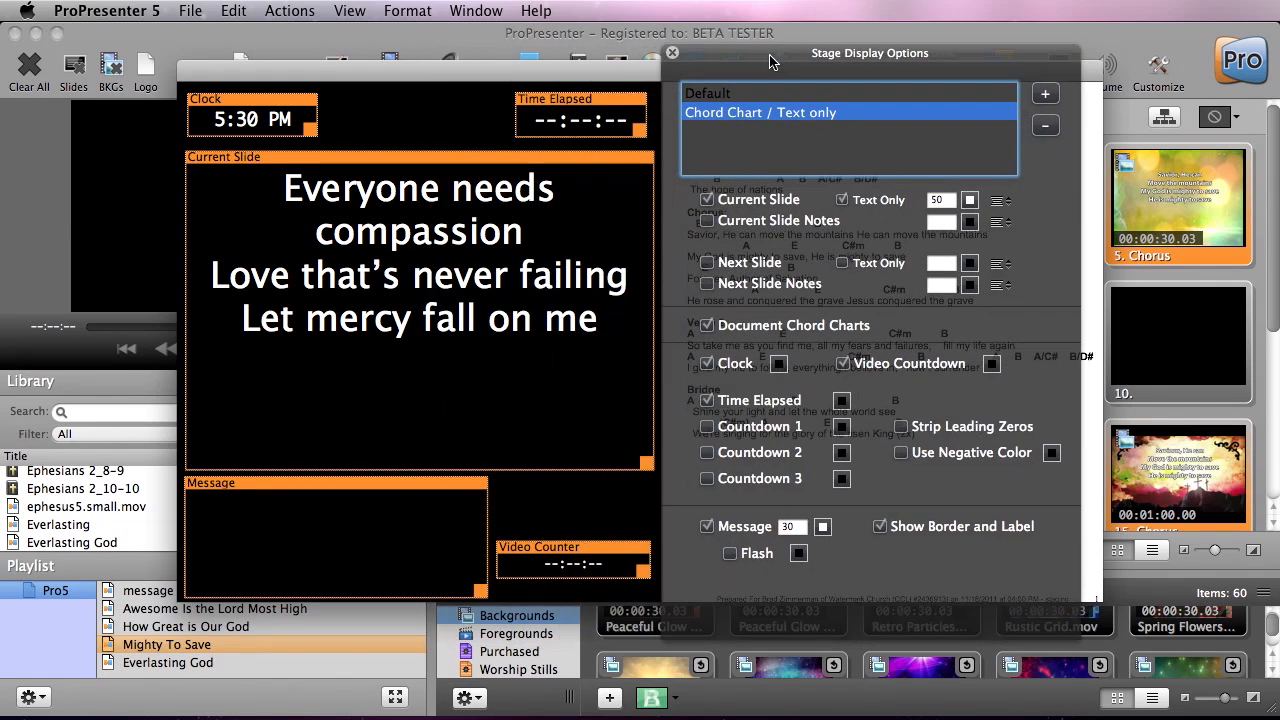
mouse_move(440, 292)
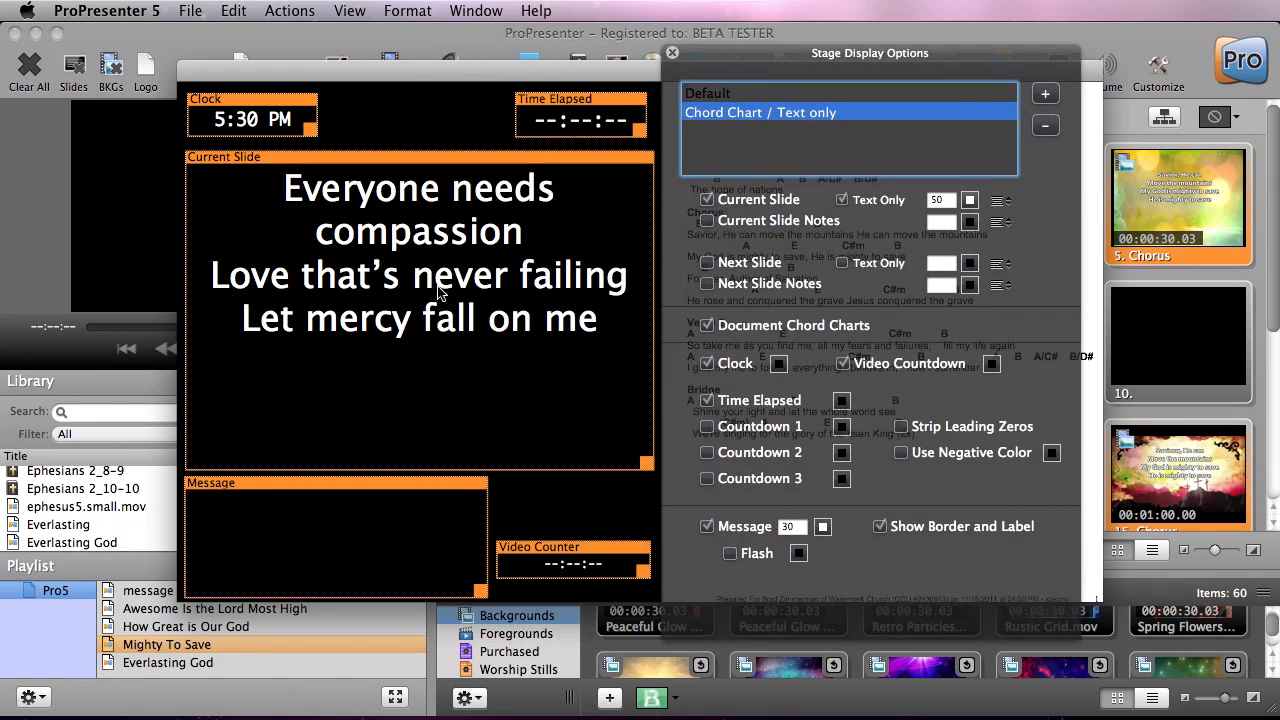
mouse_move(446, 322)
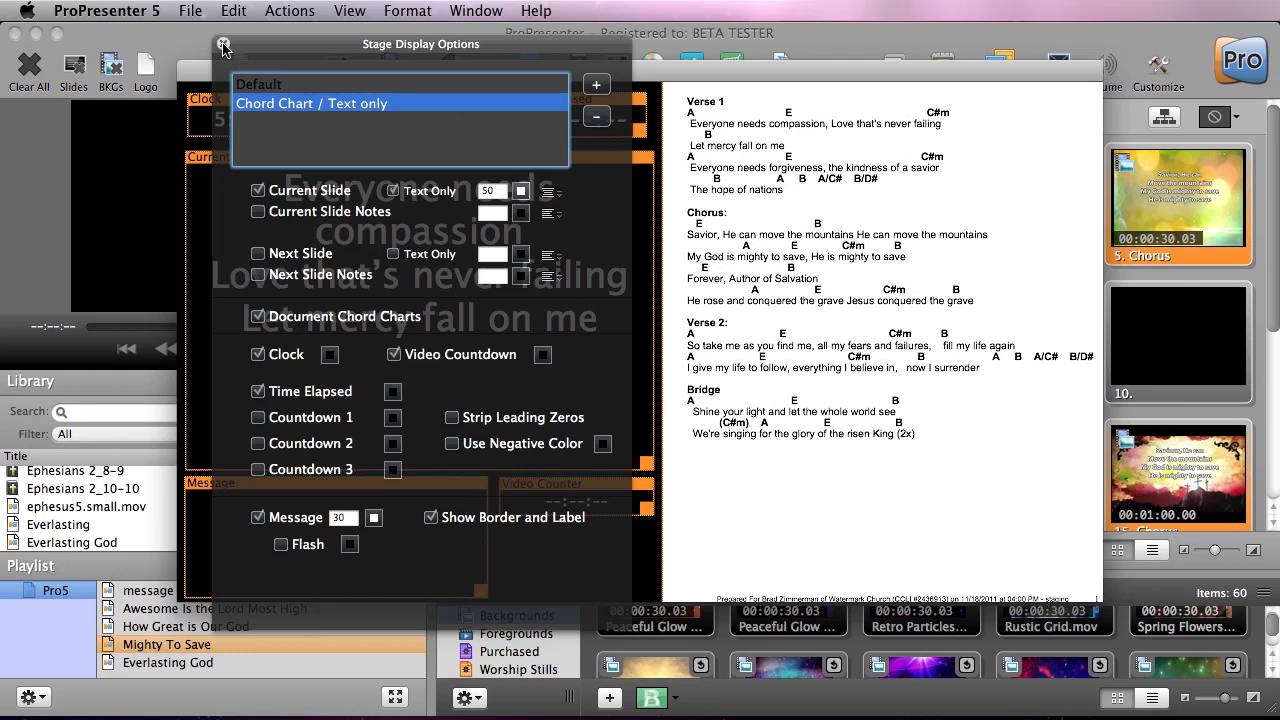
click(224, 44)
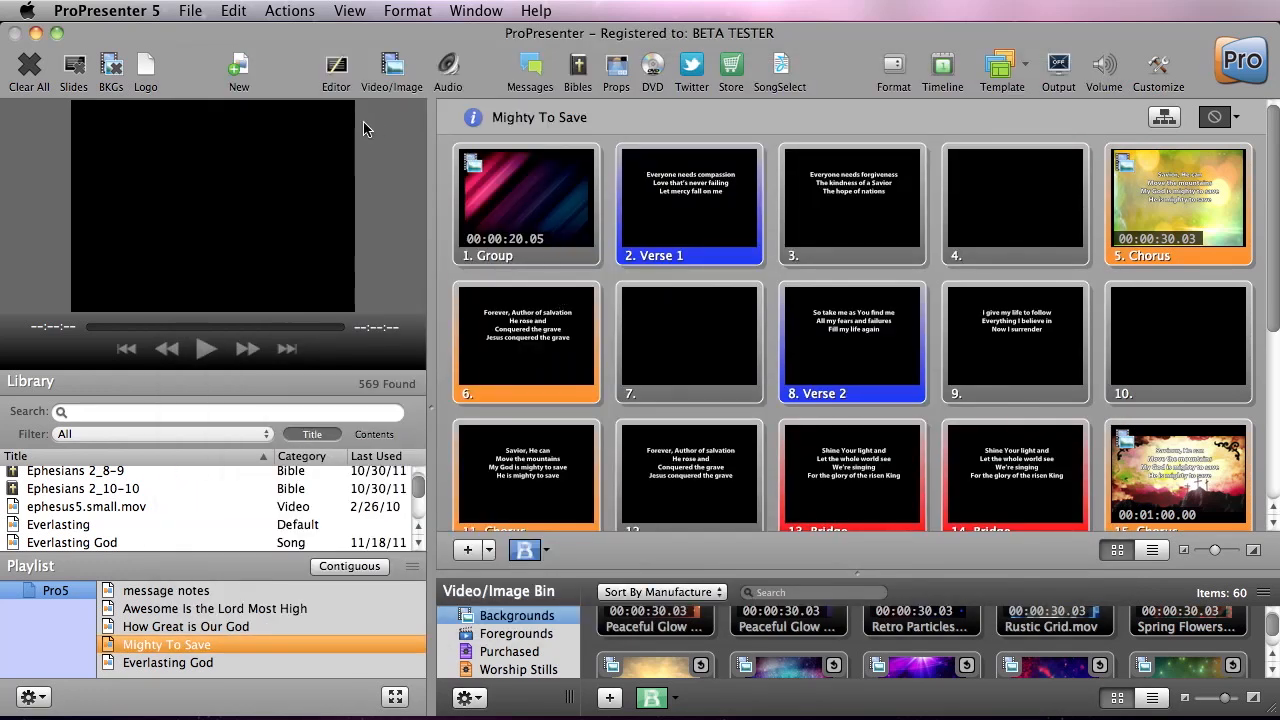
Step: Edit Mighty To Save and reveal its chord chart menu (change, remove, reveal in Finder)
click(336, 62)
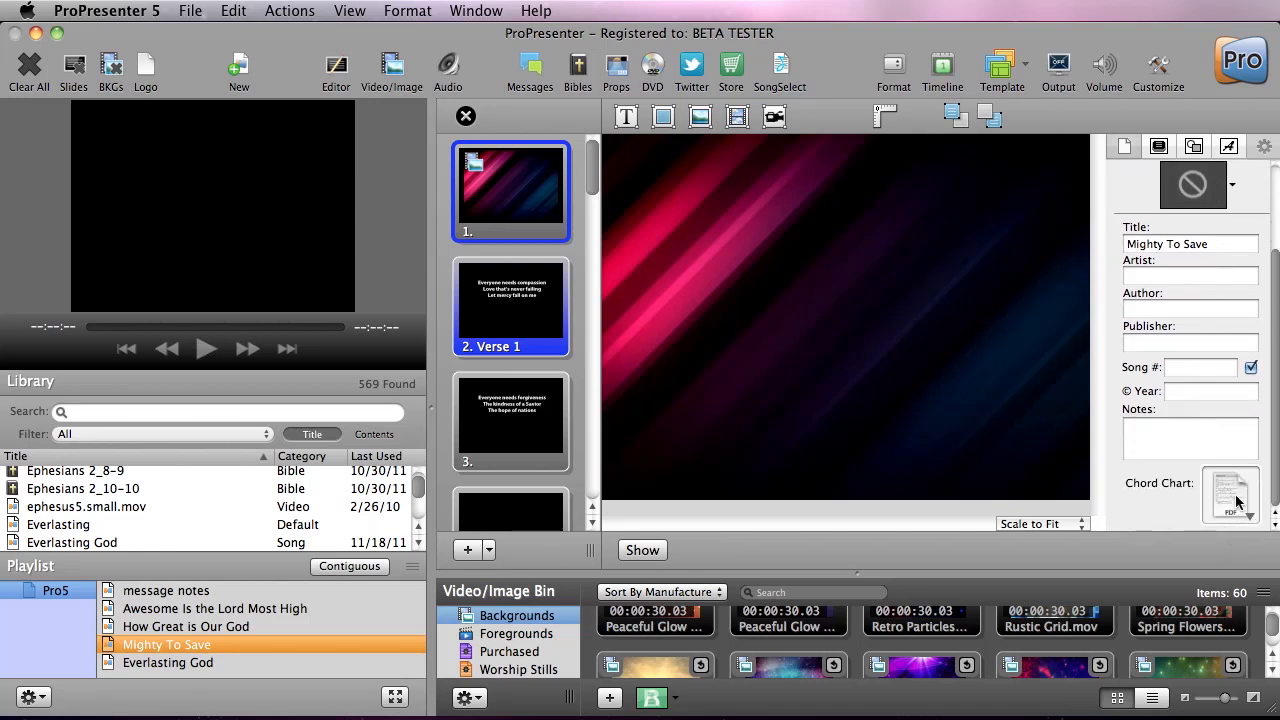
click(1232, 496)
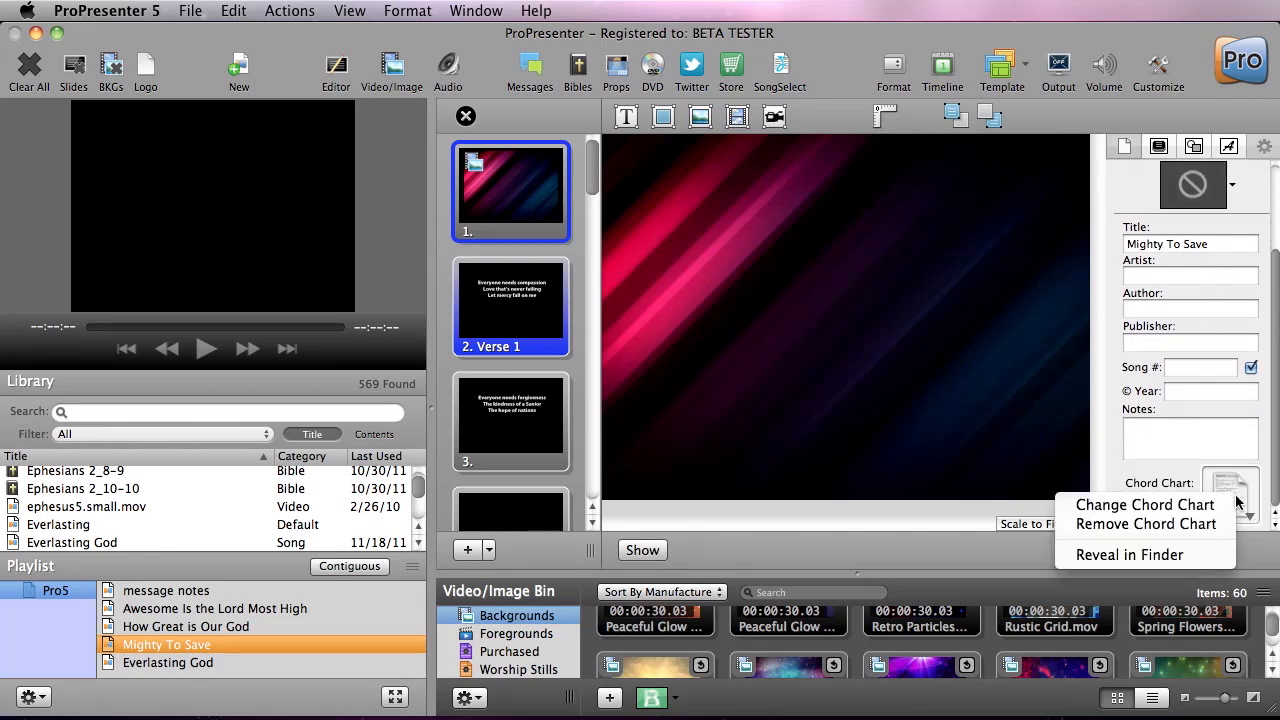